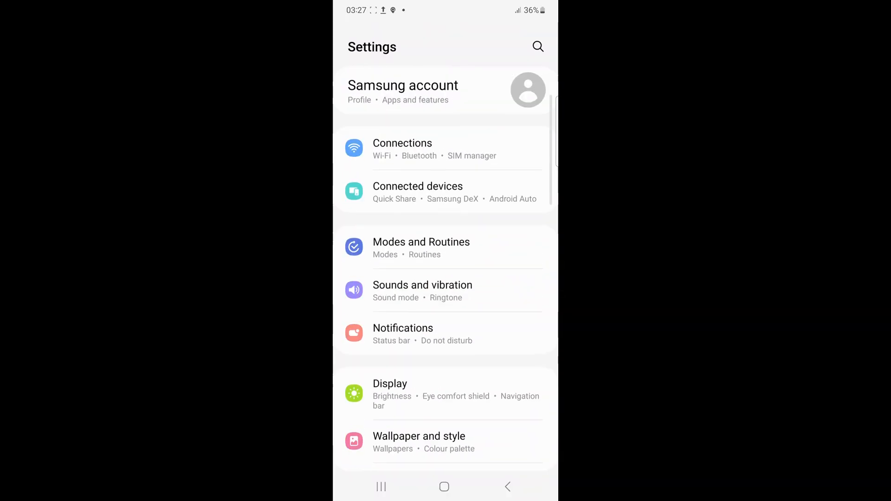
Open the Connections page listing the Wi-Fi, Bluetooth and NFC switches.
left_click(402, 149)
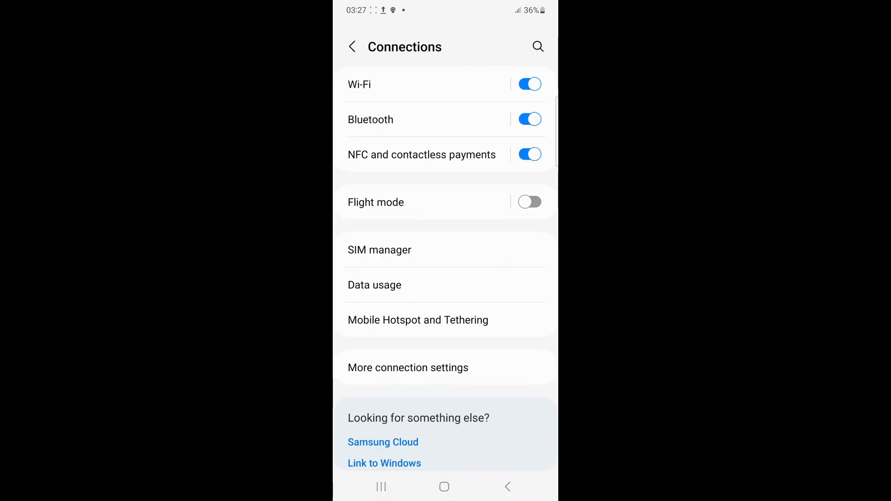